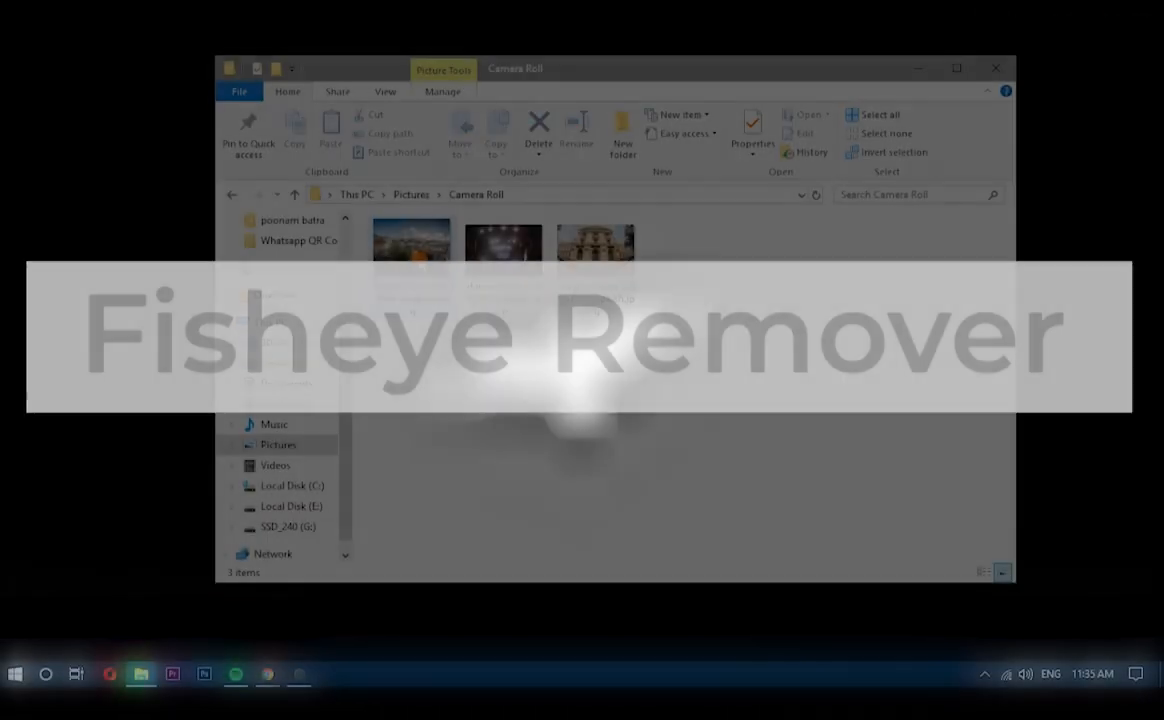
Close the 'Fisheye Remover' Camera Roll window showing three photos.
double_click(410, 255)
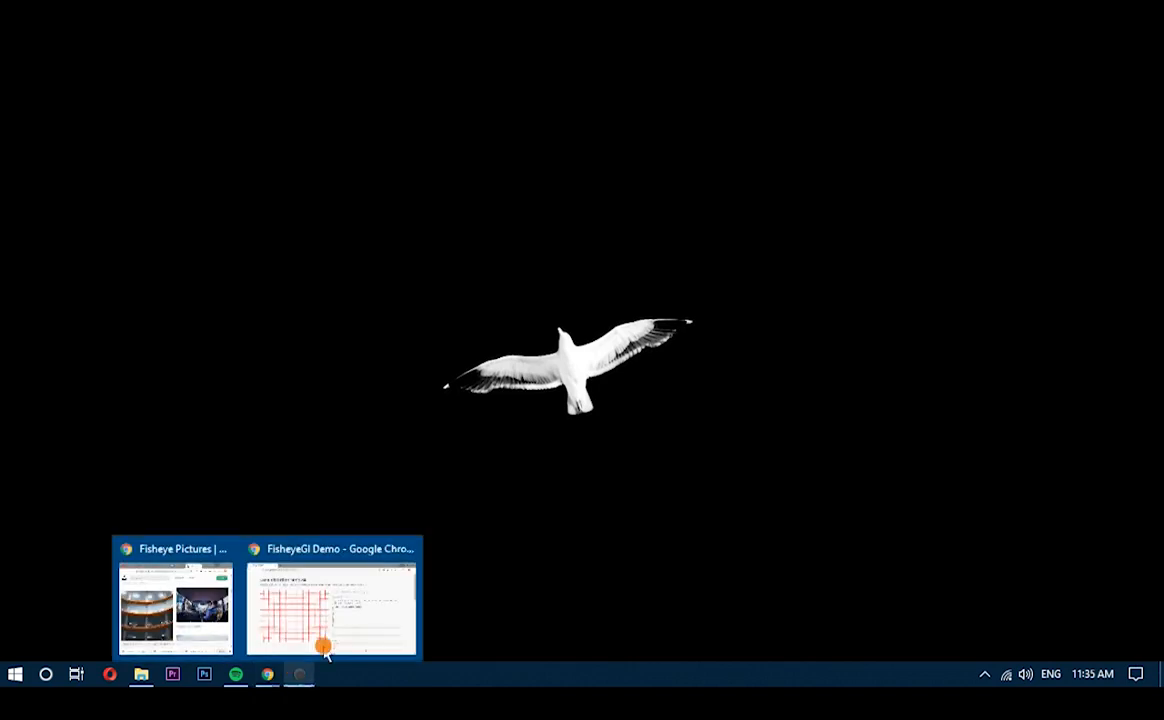
On the FisheyeGL demo grid, adjust the Fx, Fy and a correction values, then scroll back up.
left_click(330, 605)
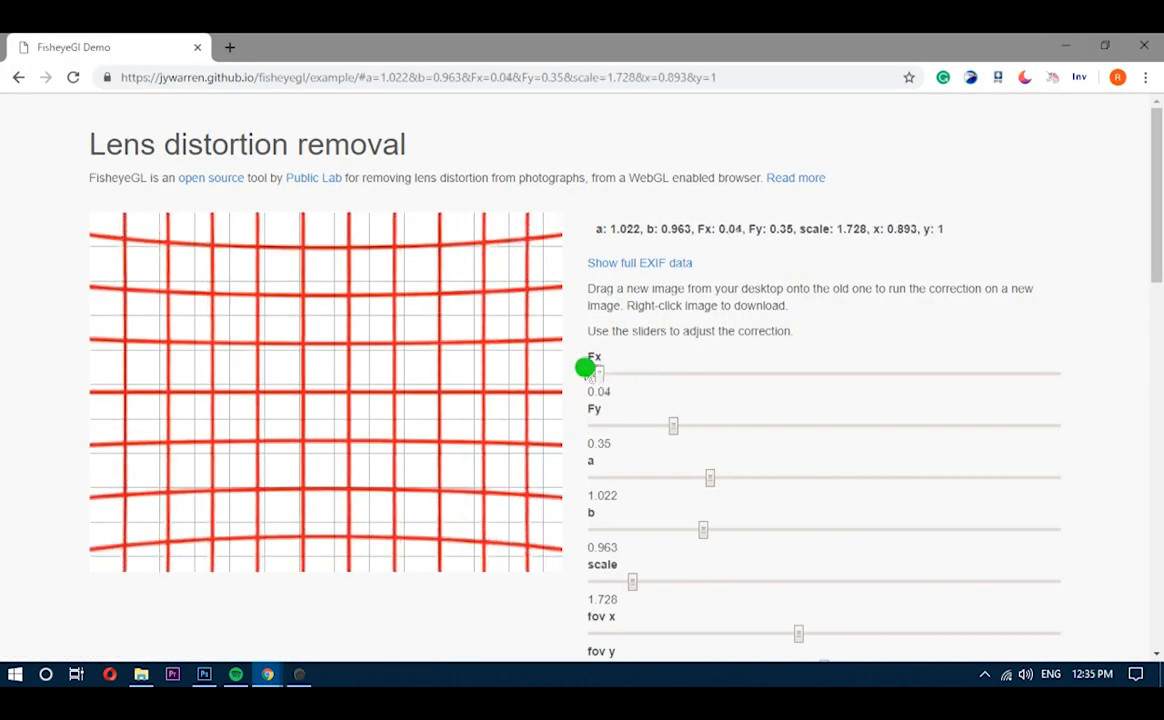
left_click_drag(588, 372, 687, 372)
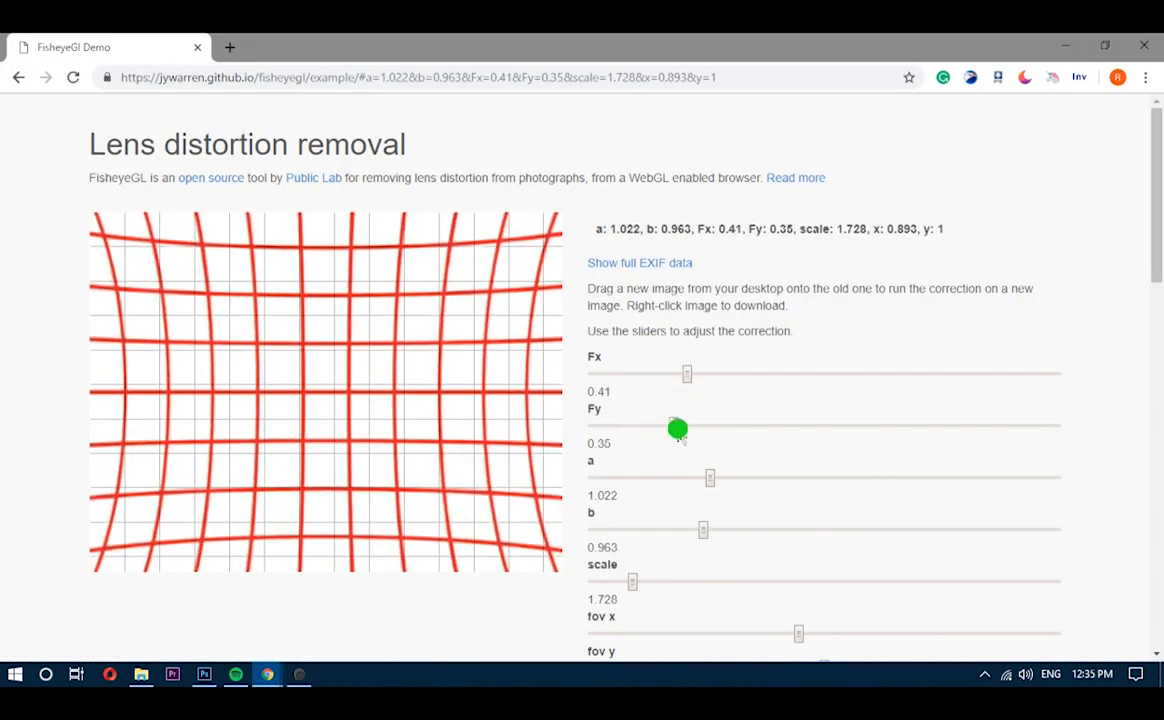
left_click_drag(710, 477, 798, 479)
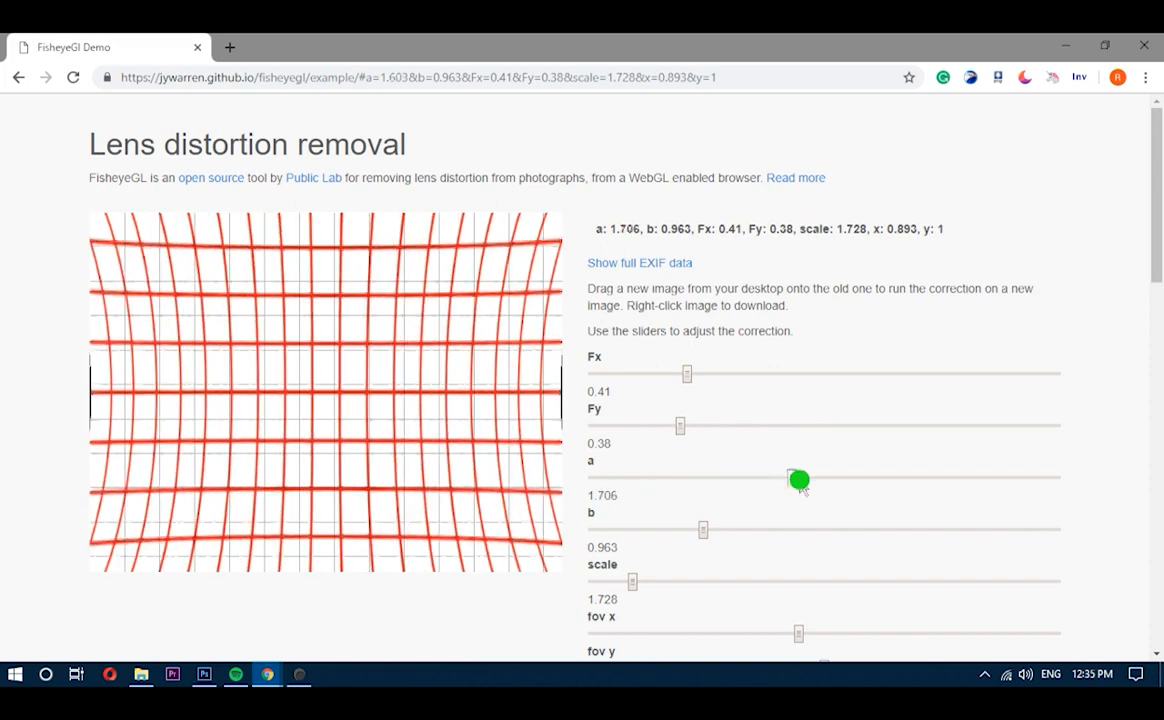
left_click_drag(798, 480, 697, 477)
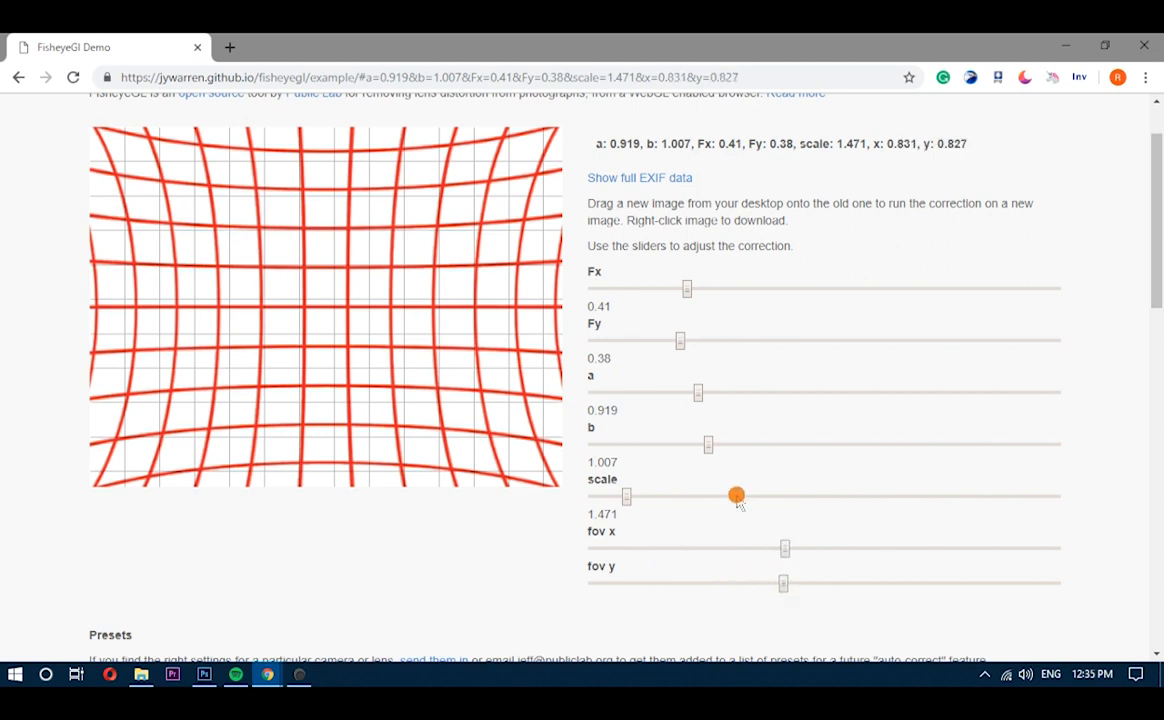
scroll("up", 3)
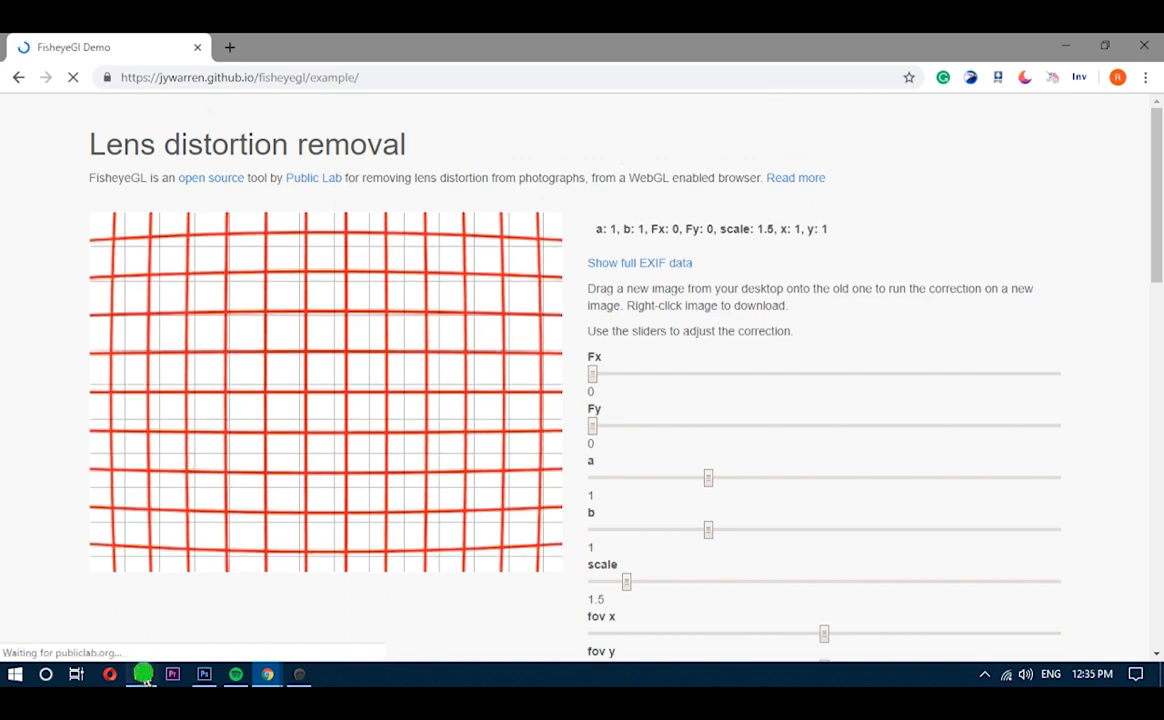
Load the canal photo, tune its Fx, a and Fy correction, and save it as download.png.
left_click(141, 673)
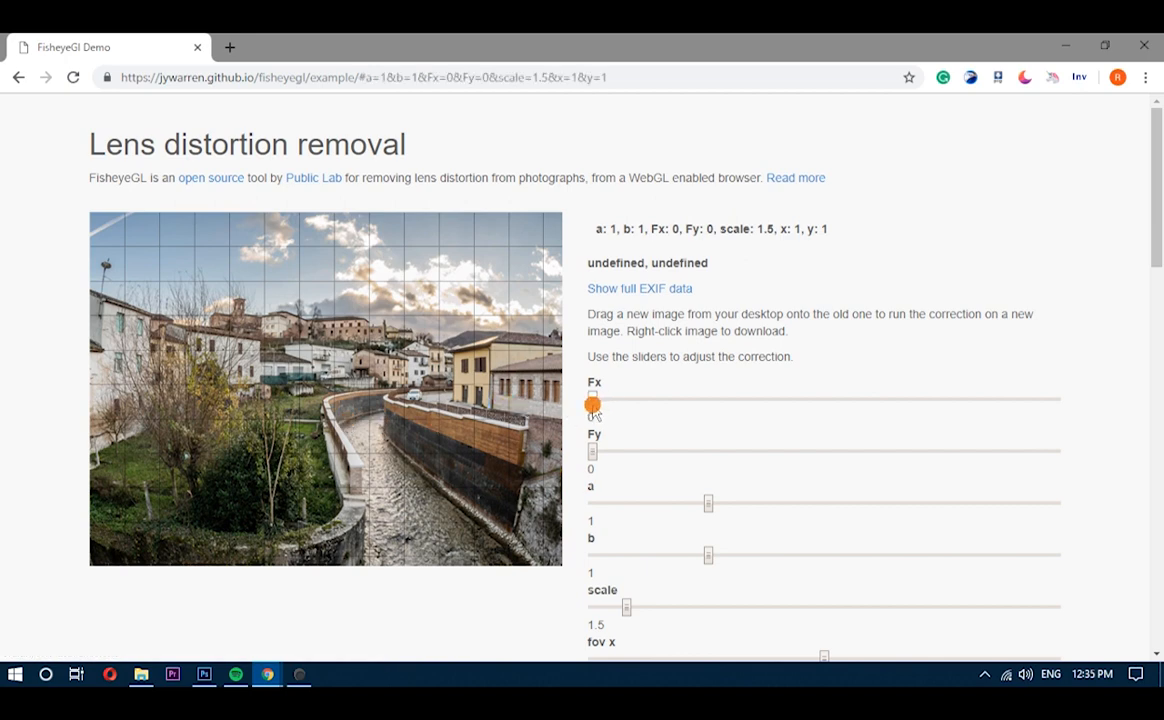
left_click_drag(628, 608, 620, 608)
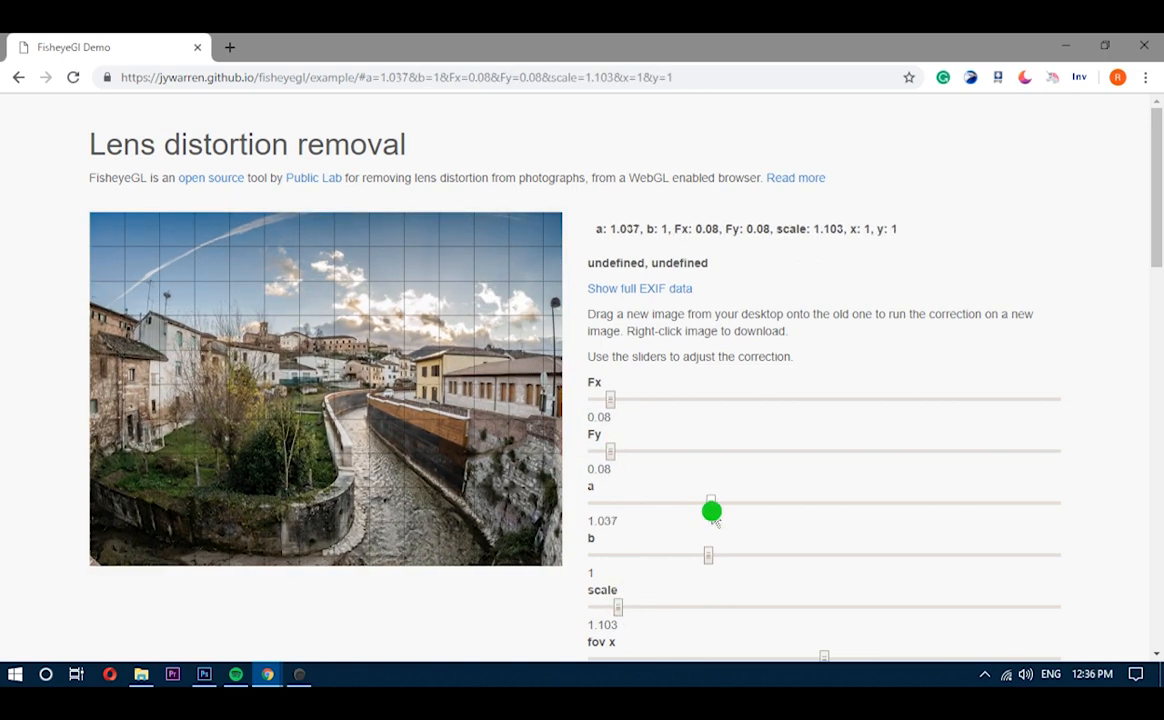
left_click_drag(610, 450, 637, 457)
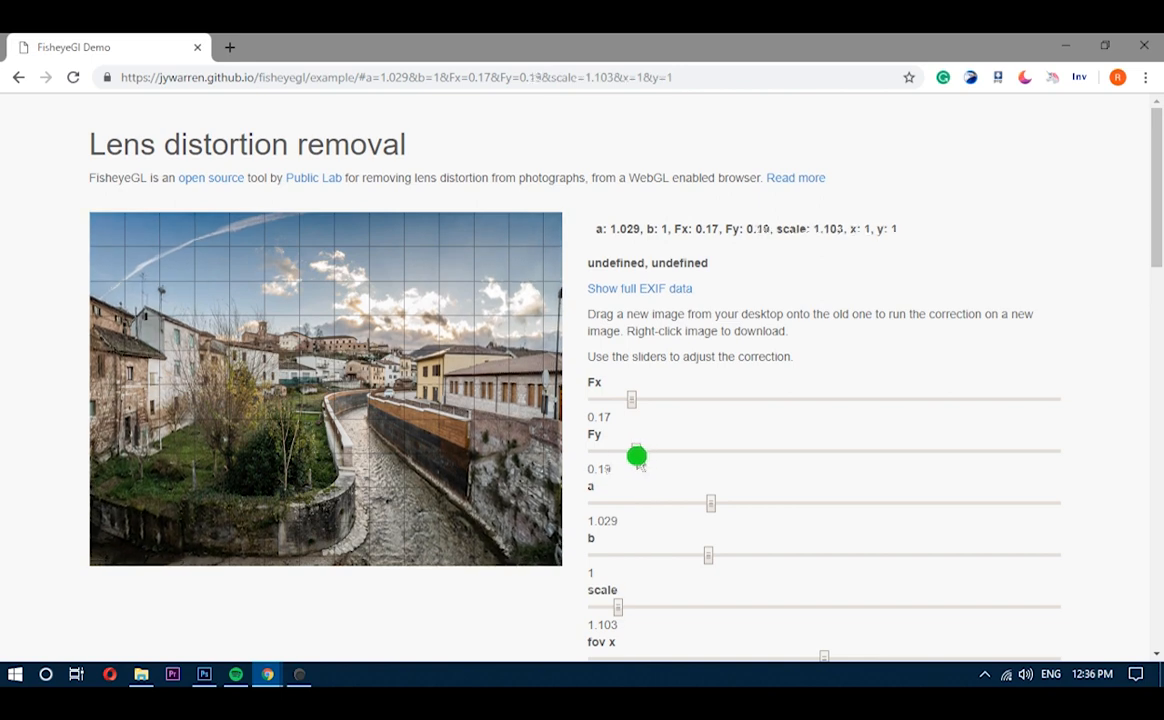
left_click_drag(632, 398, 648, 398)
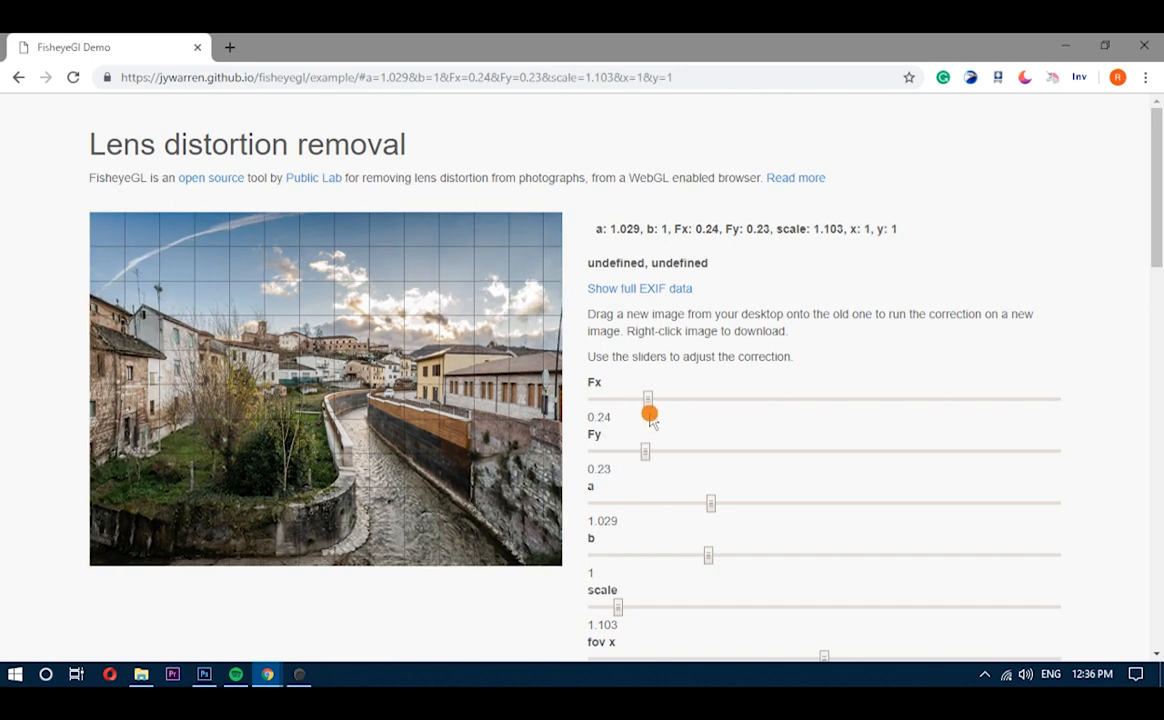
right_click(453, 360)
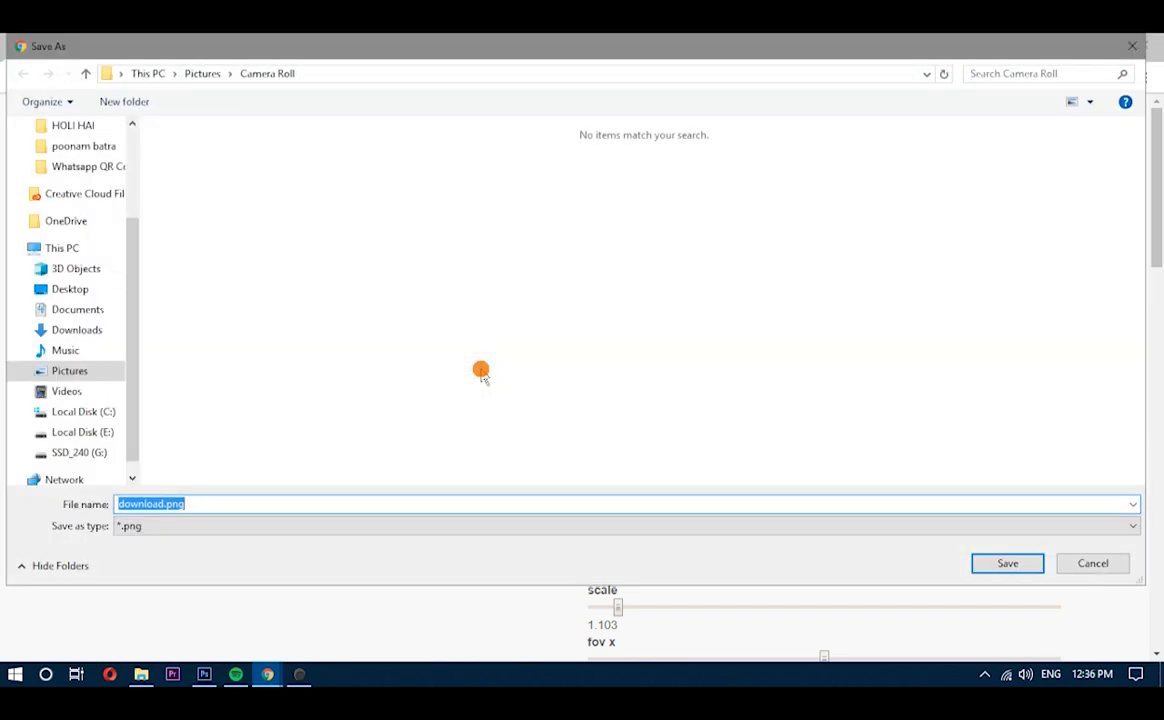
left_click(1007, 563)
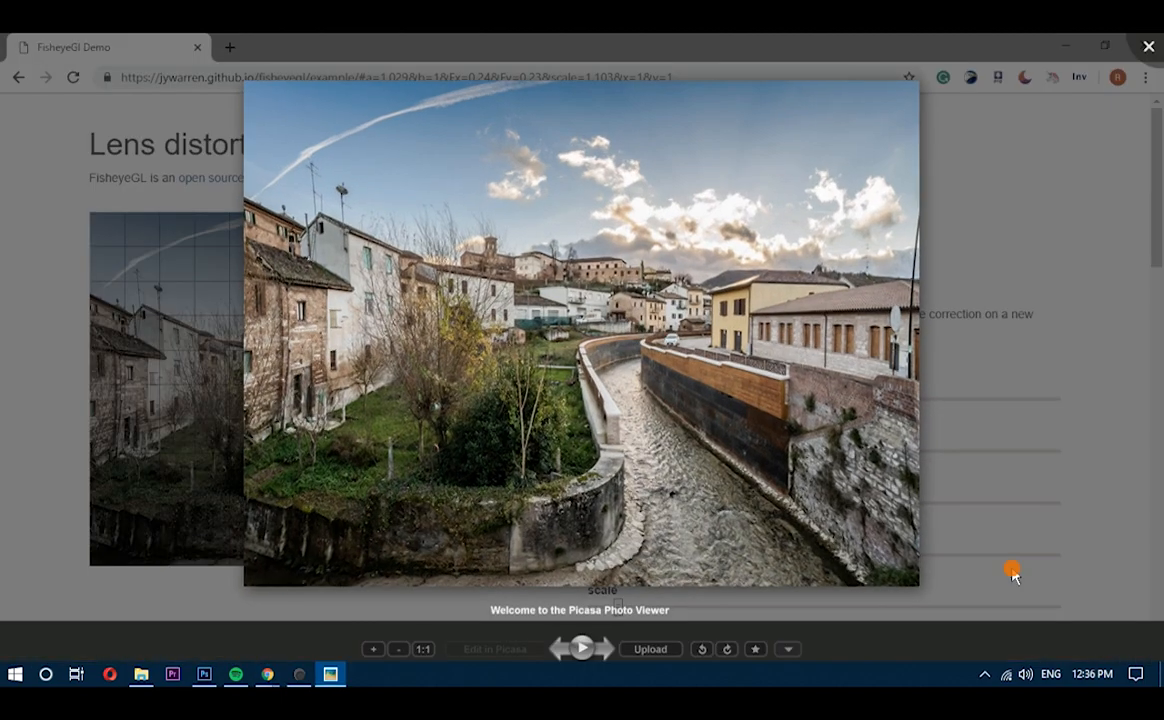